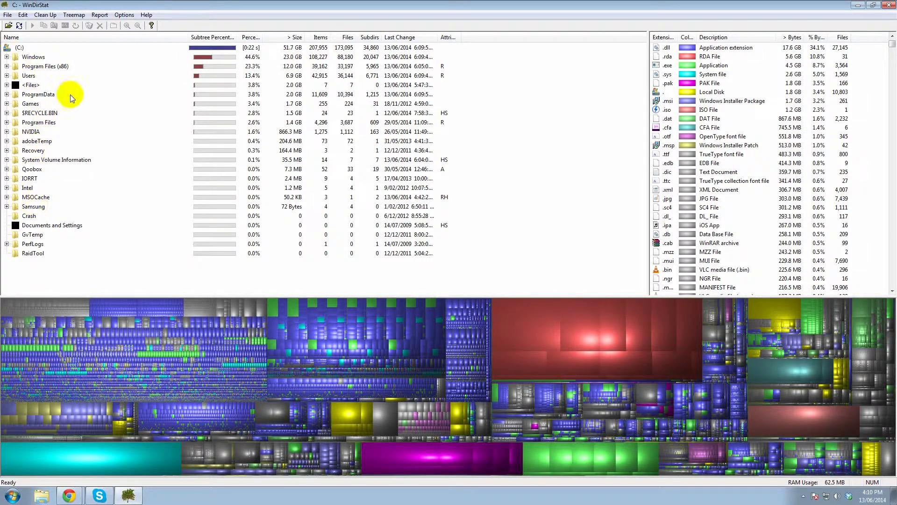
mouse_move(135, 281)
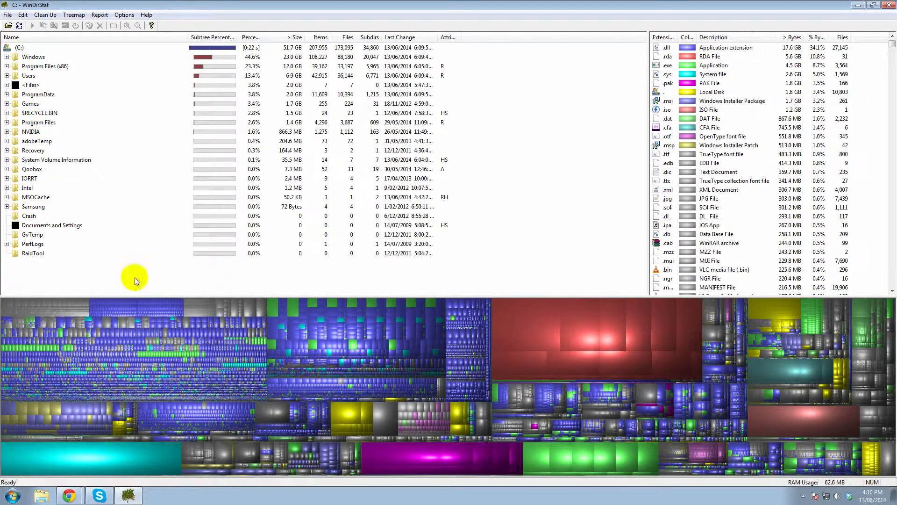
mouse_move(194, 63)
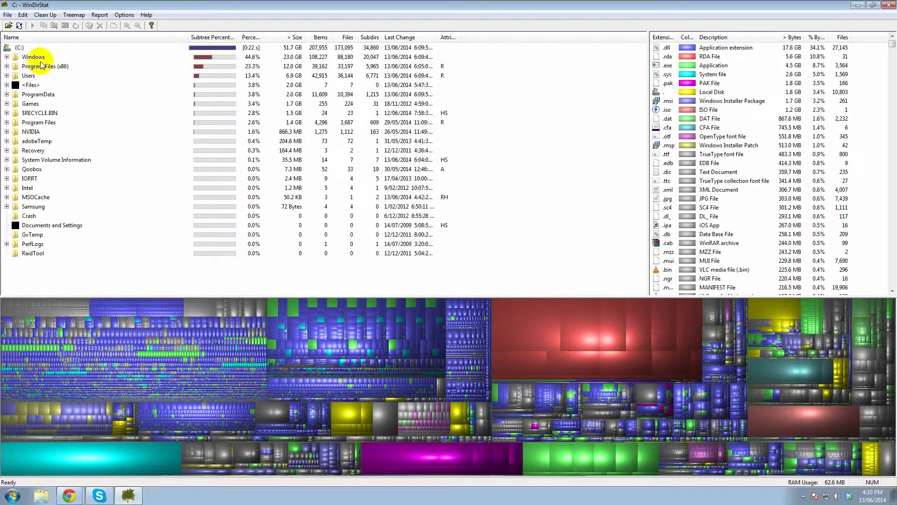
Select the Windows folder and expand it to list winsxs, System32 and other subfolders
left_click(34, 57)
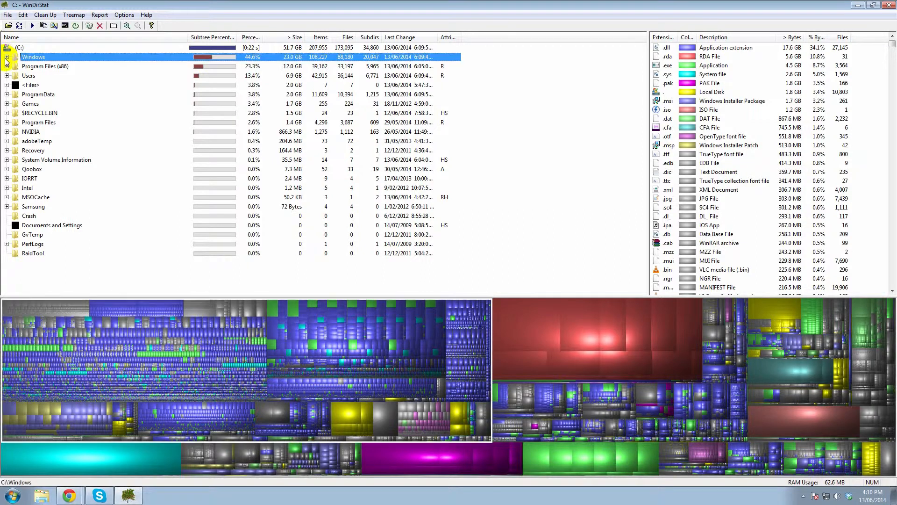
left_click(6, 56)
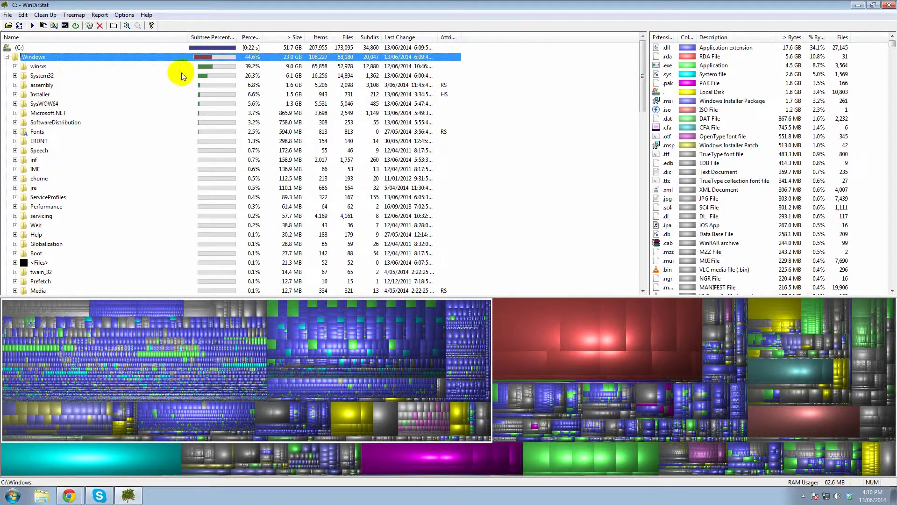
mouse_move(71, 80)
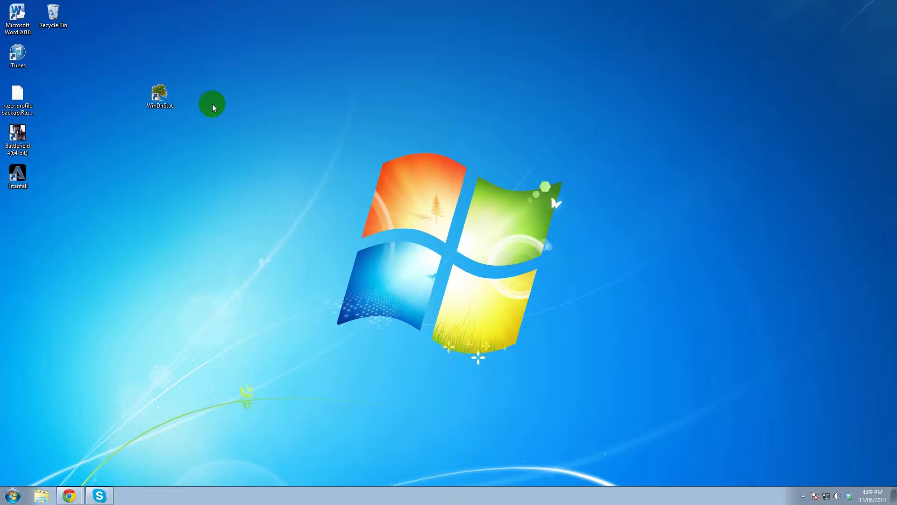
Relaunch WinDirStat from the desktop shortcut and scan drive C:
left_click(160, 95)
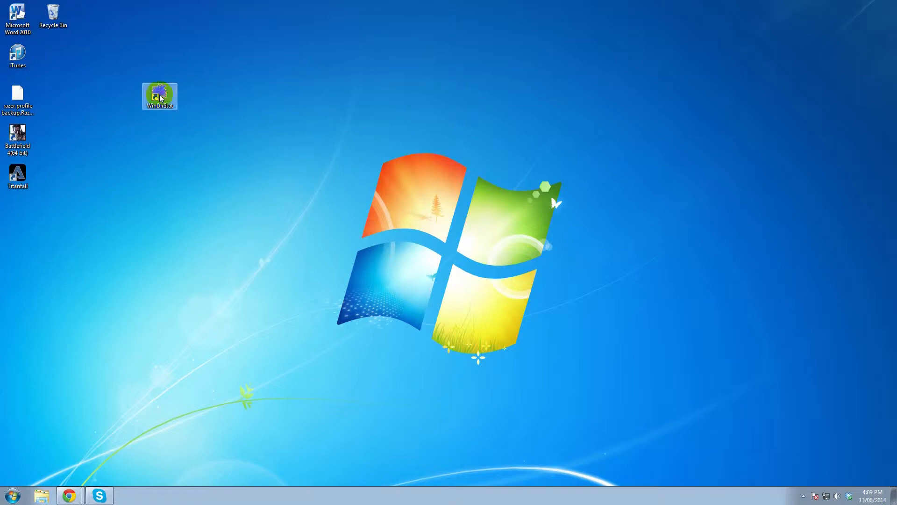
double_click(159, 95)
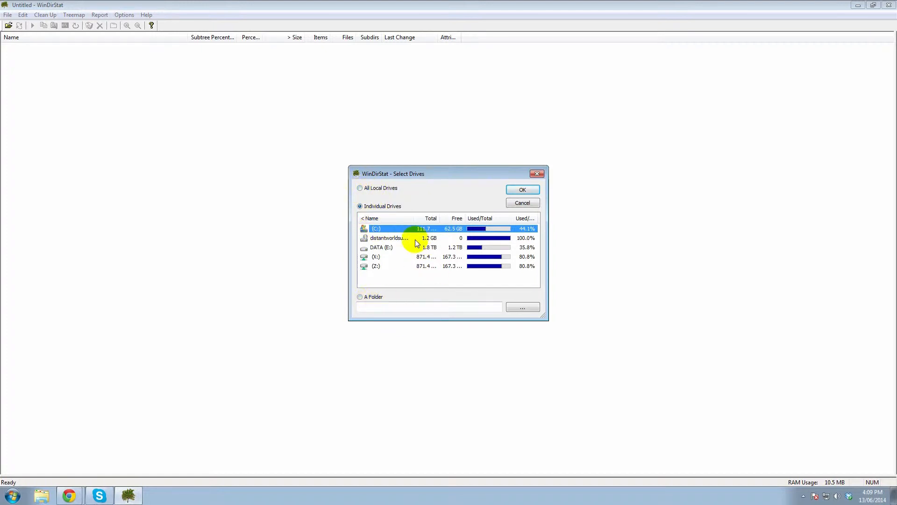
left_click(376, 228)
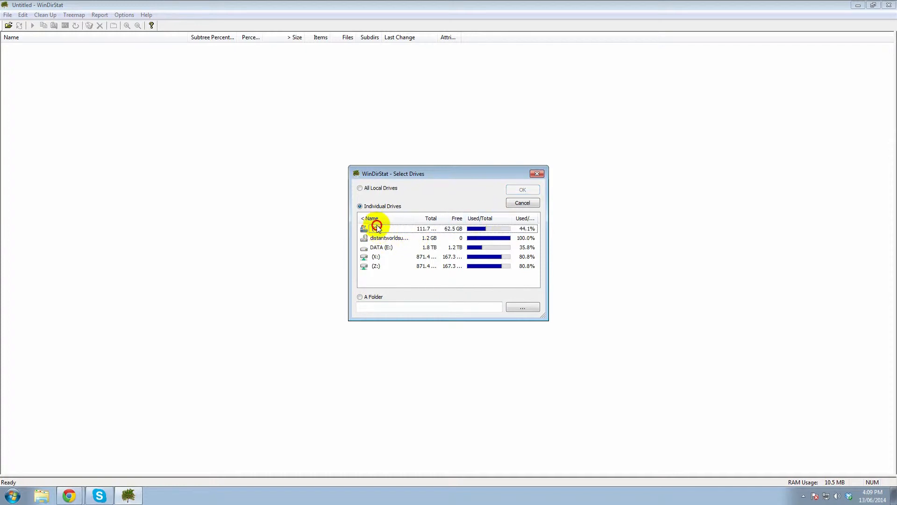
left_click(522, 189)
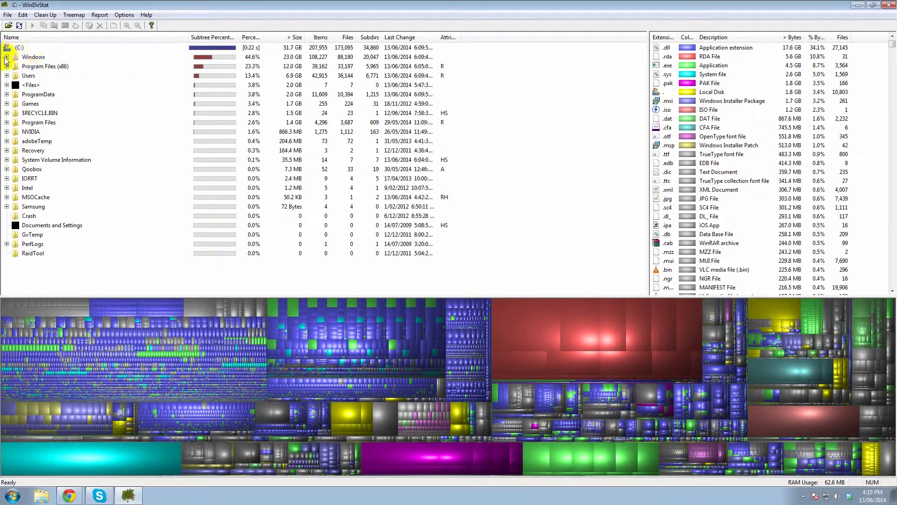
Expand the Windows folder to list its subfolders by size
left_click(6, 56)
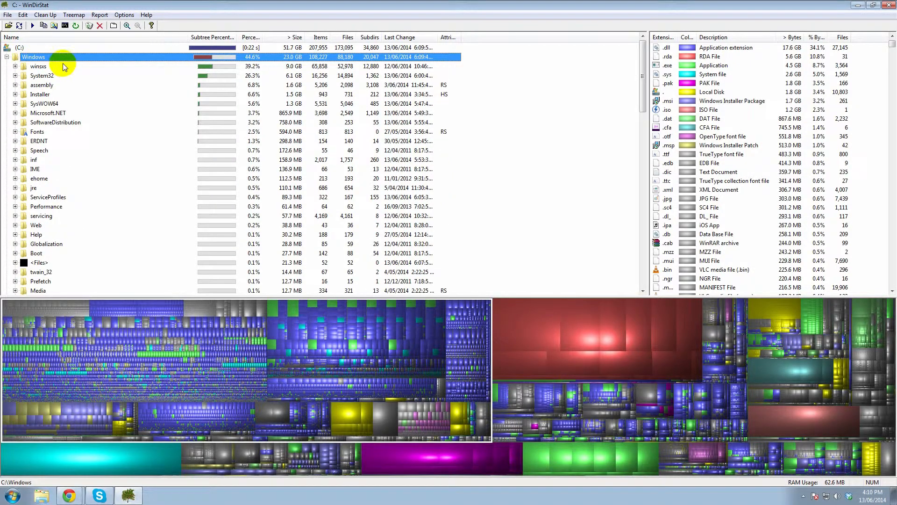
mouse_move(183, 97)
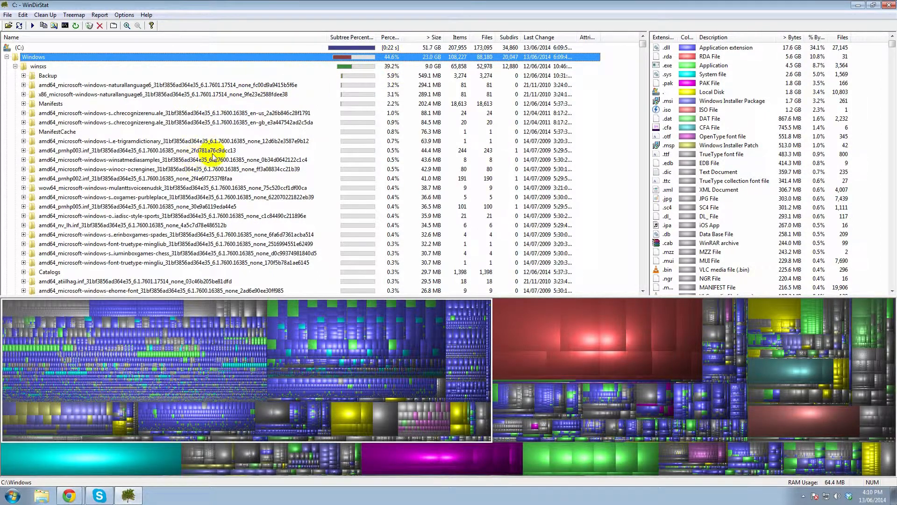
mouse_move(689, 63)
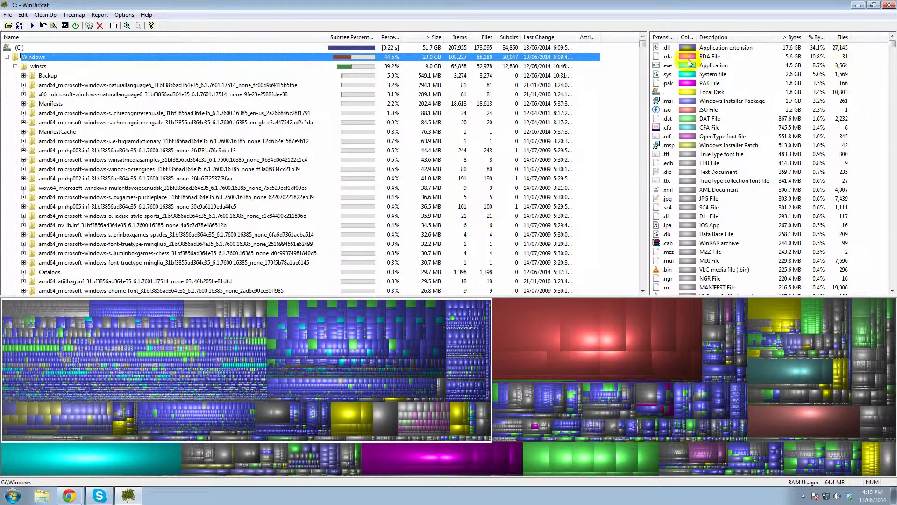
mouse_move(818, 47)
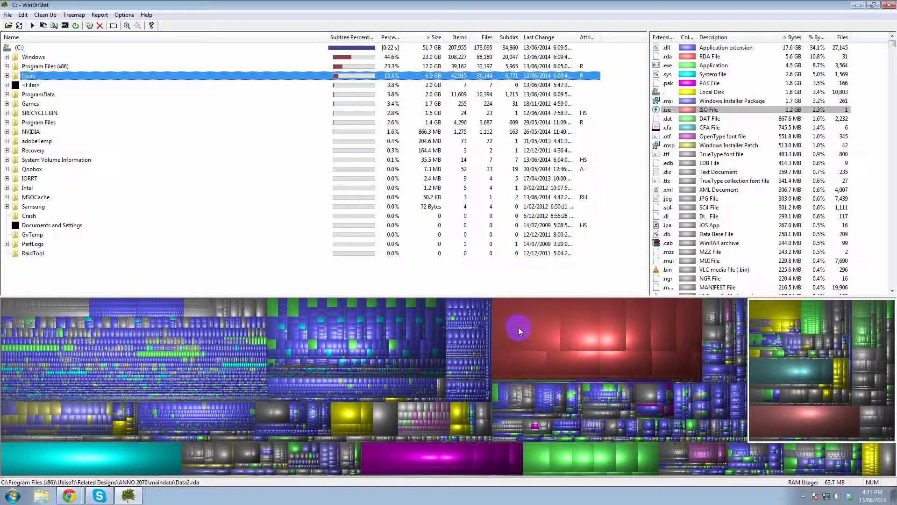
Select the big red treemap block to locate Data2.rda (1.2 GB) in ANNO 2070 maindata
left_click(527, 324)
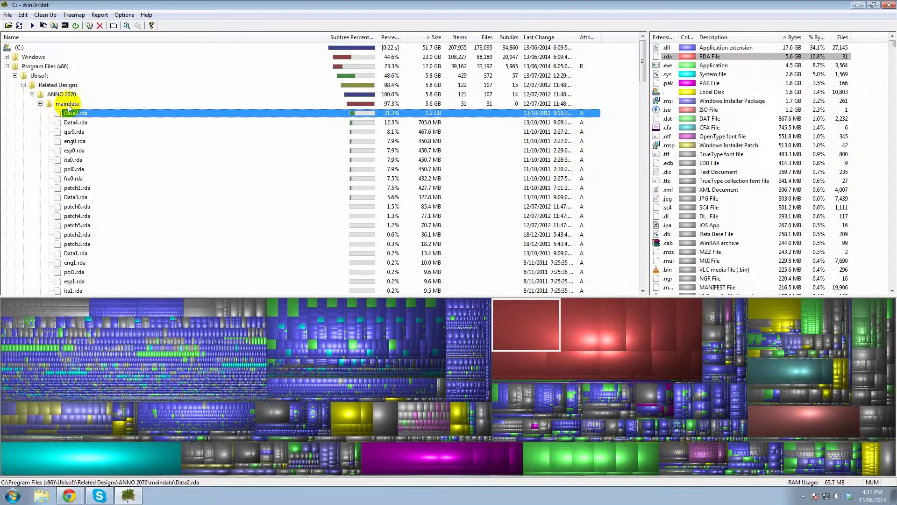
mouse_move(541, 321)
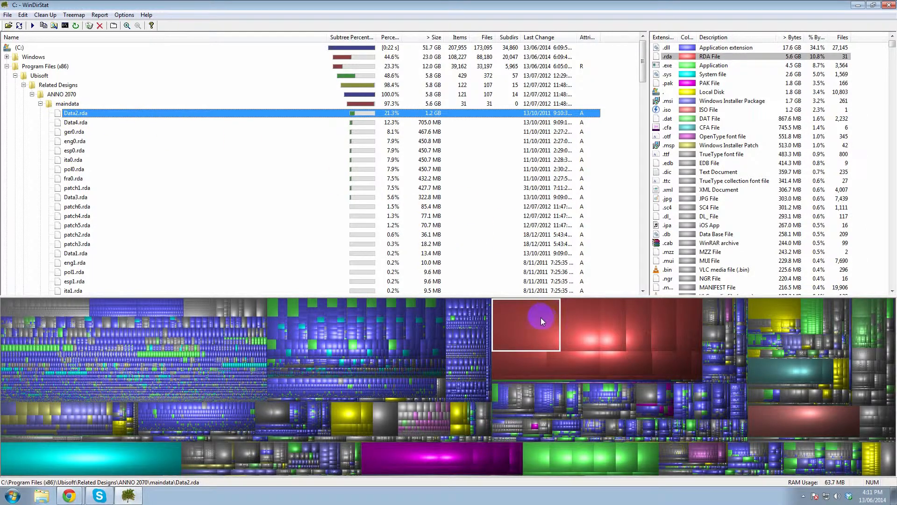
mouse_move(552, 326)
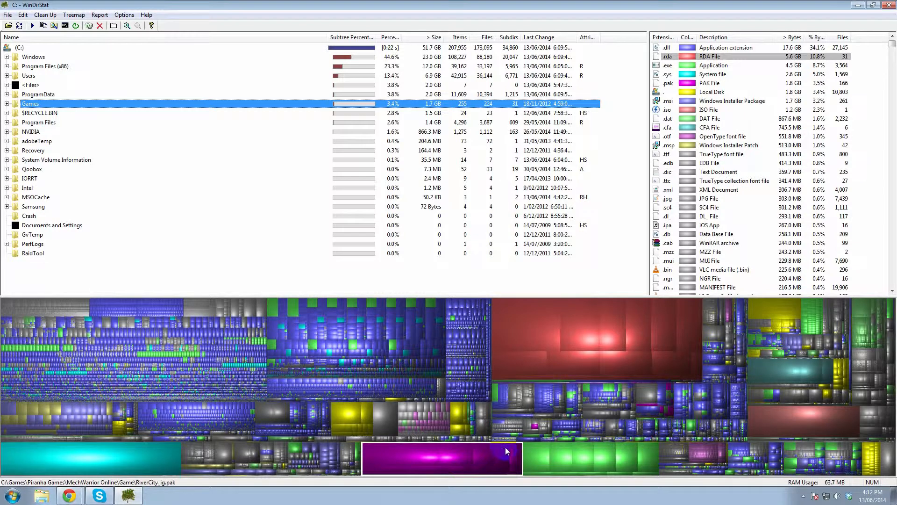
mouse_move(415, 459)
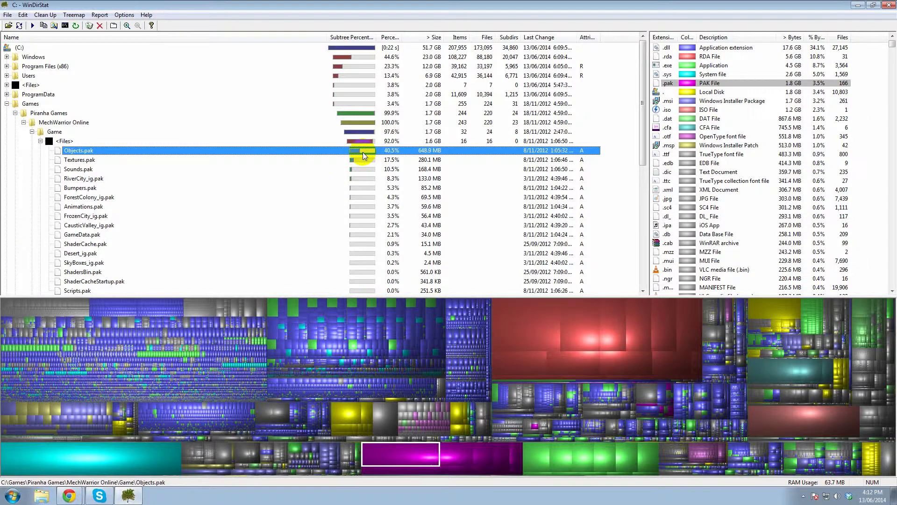
mouse_move(119, 142)
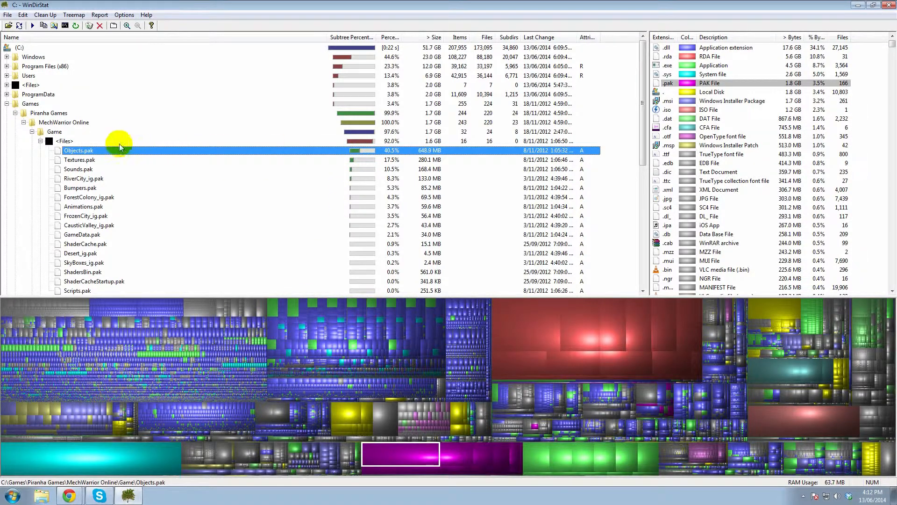
Select a MechWarrior Online pak file, then bring up the context menu for Objects.pak
left_click(83, 207)
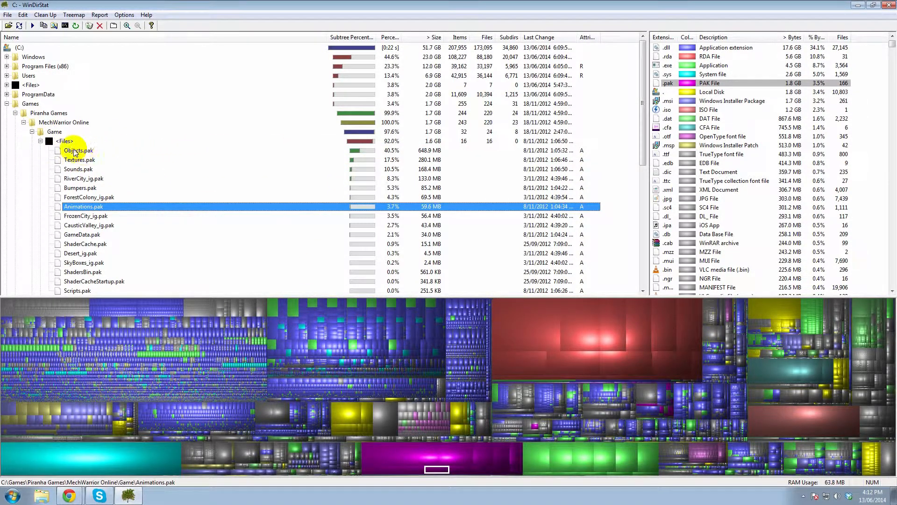
right_click(77, 150)
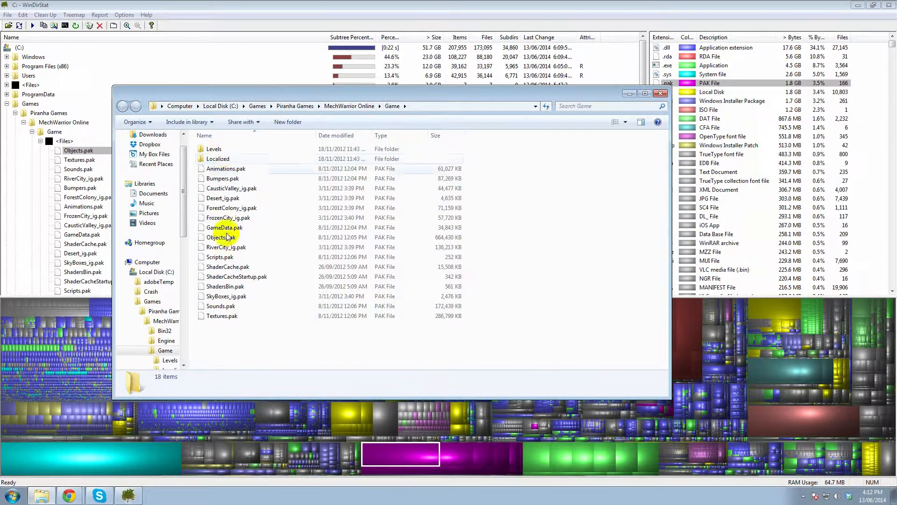
Select all Game folder files, close Explorer, and collapse the Games folder
key("ctrl+a")
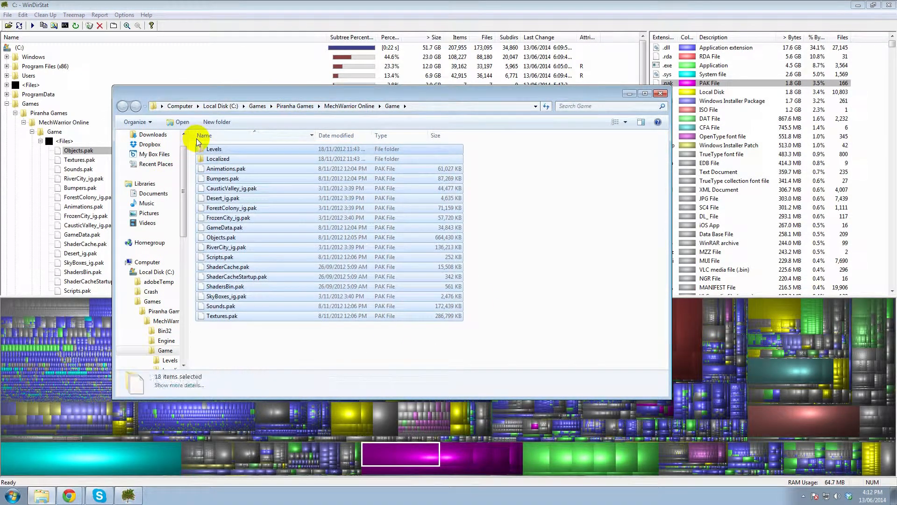
left_click(660, 93)
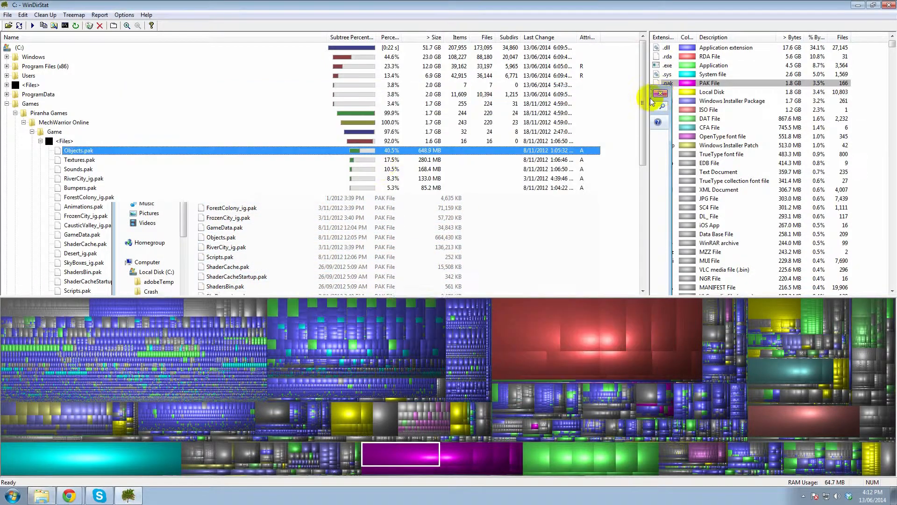
left_click(15, 113)
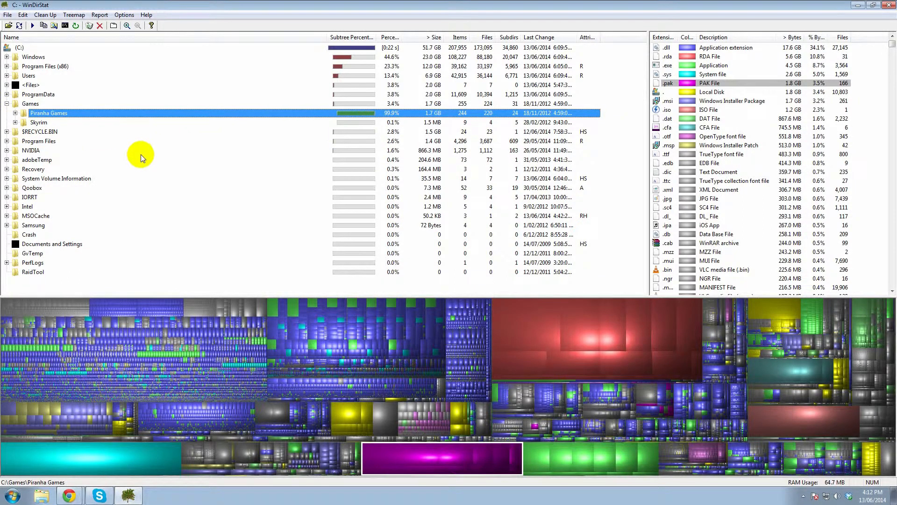
mouse_move(144, 157)
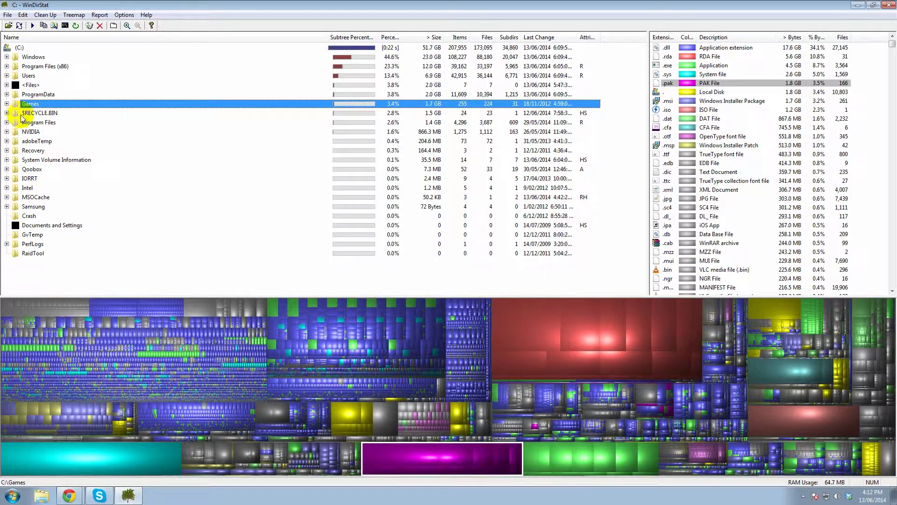
mouse_move(43, 124)
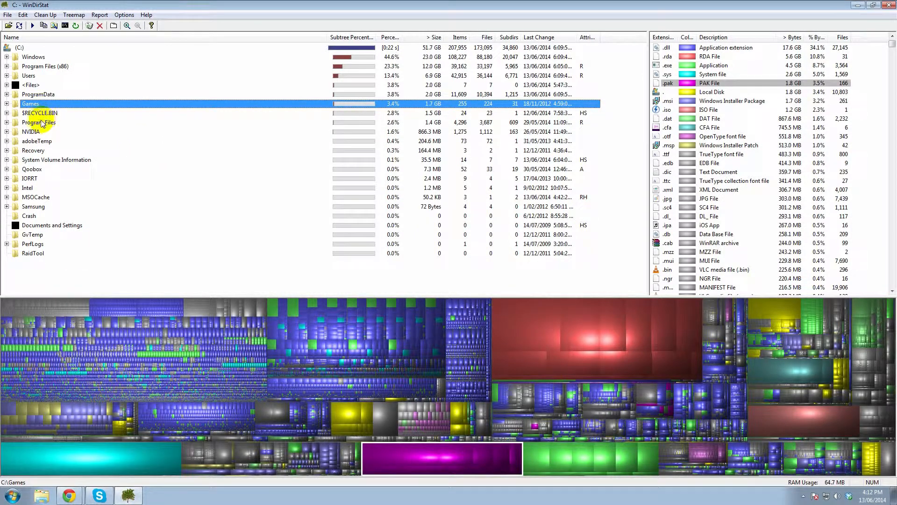